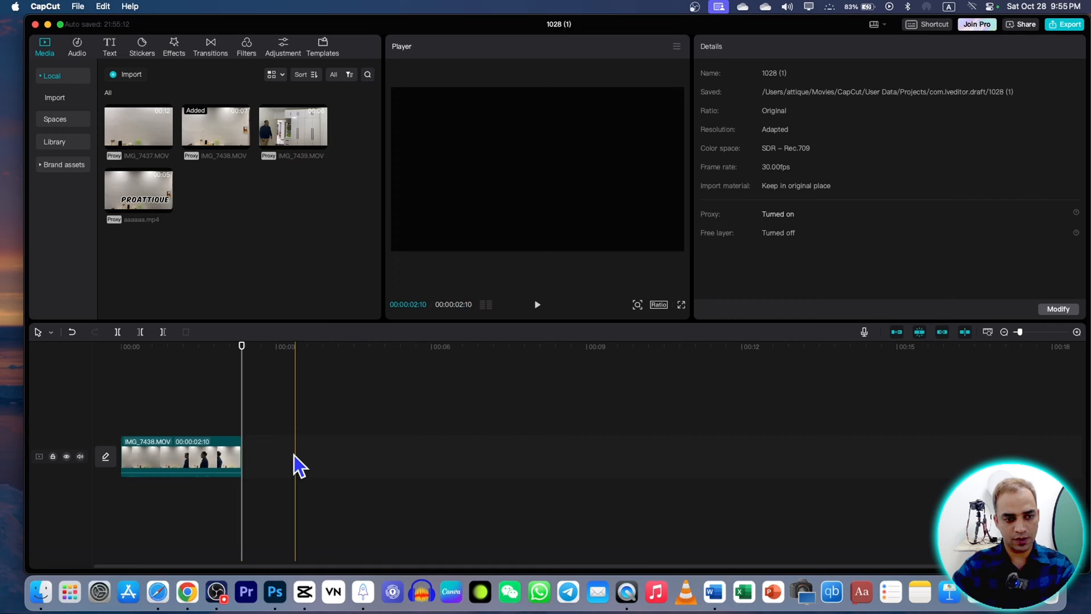
# - Select IMG_7438.MOV and move the playhead to where the person enters frame
pyautogui.click(180, 457)
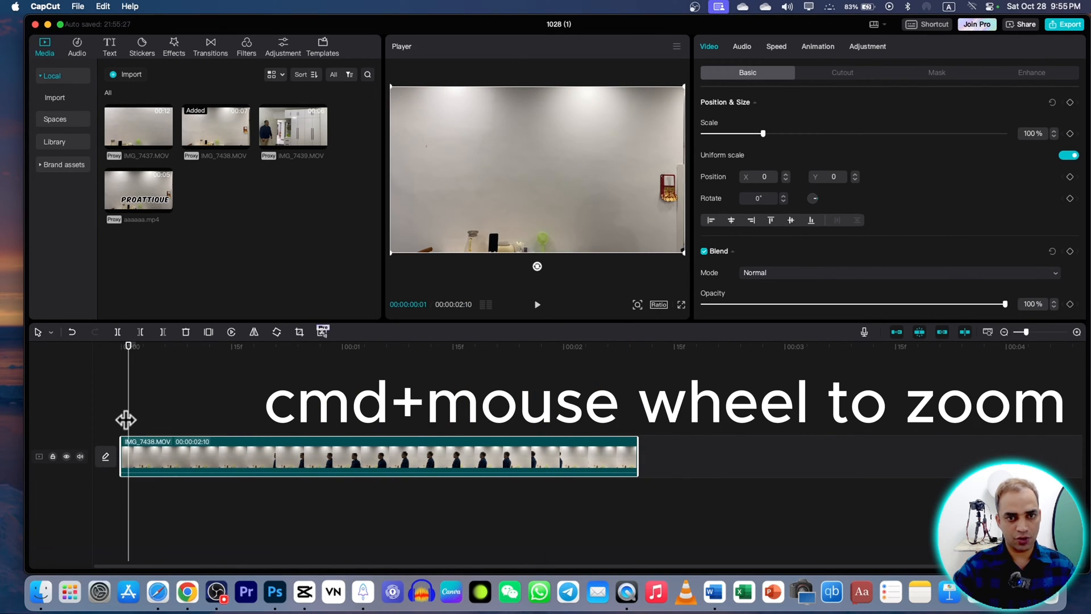
pyautogui.click(536, 304)
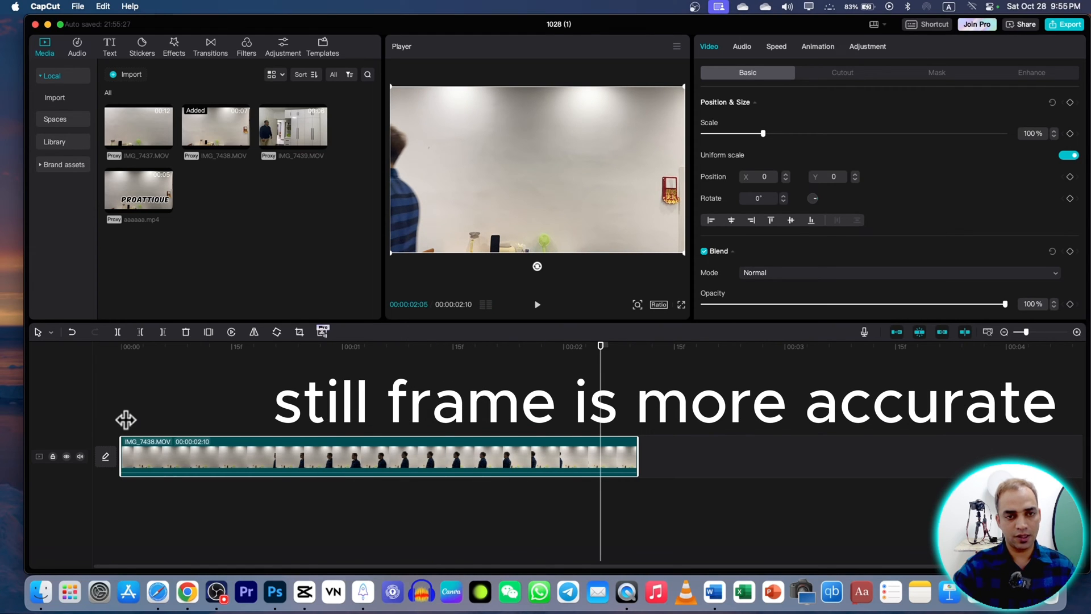
# - Add a default 'ProAttique' text title set in the KOMIKAX_ font
pyautogui.click(109, 47)
pyautogui.write('ProAttique')
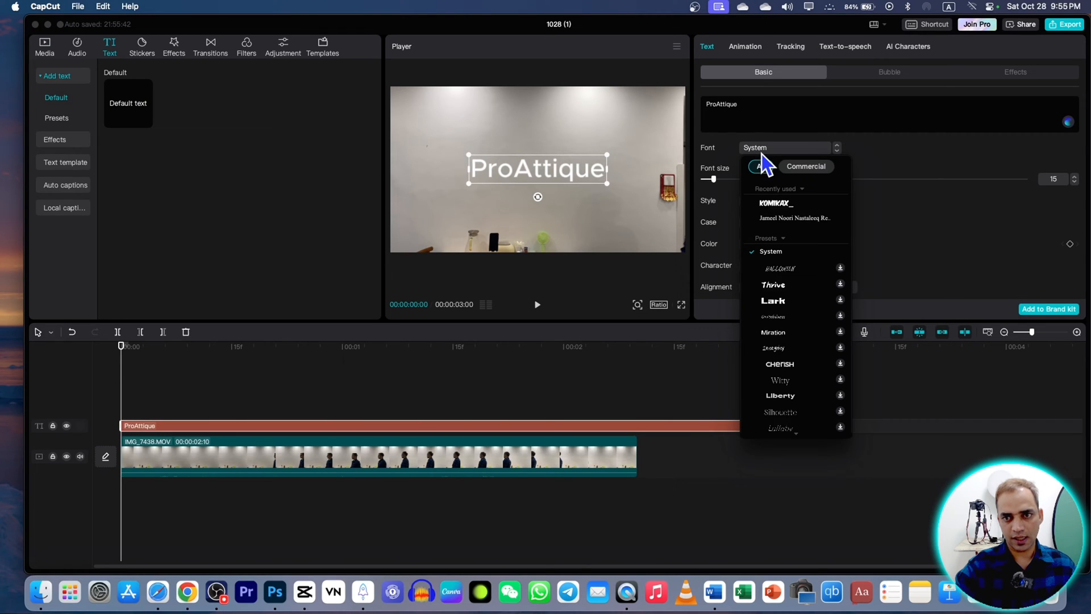
pyautogui.click(775, 202)
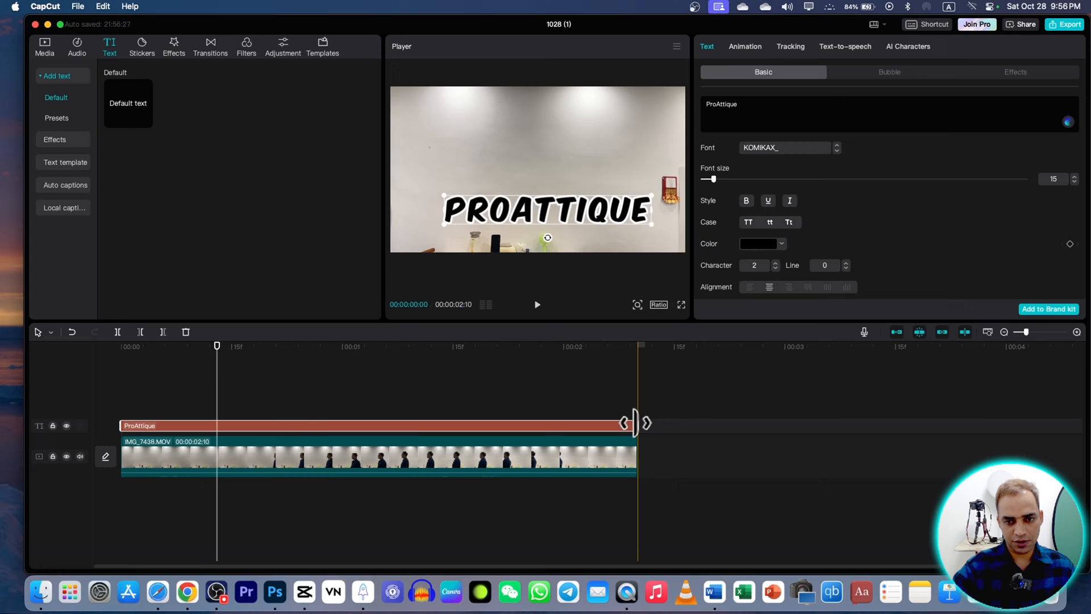
# - Export the titled video, then import 1.mp4 from Downloads into the project
pyautogui.click(1064, 24)
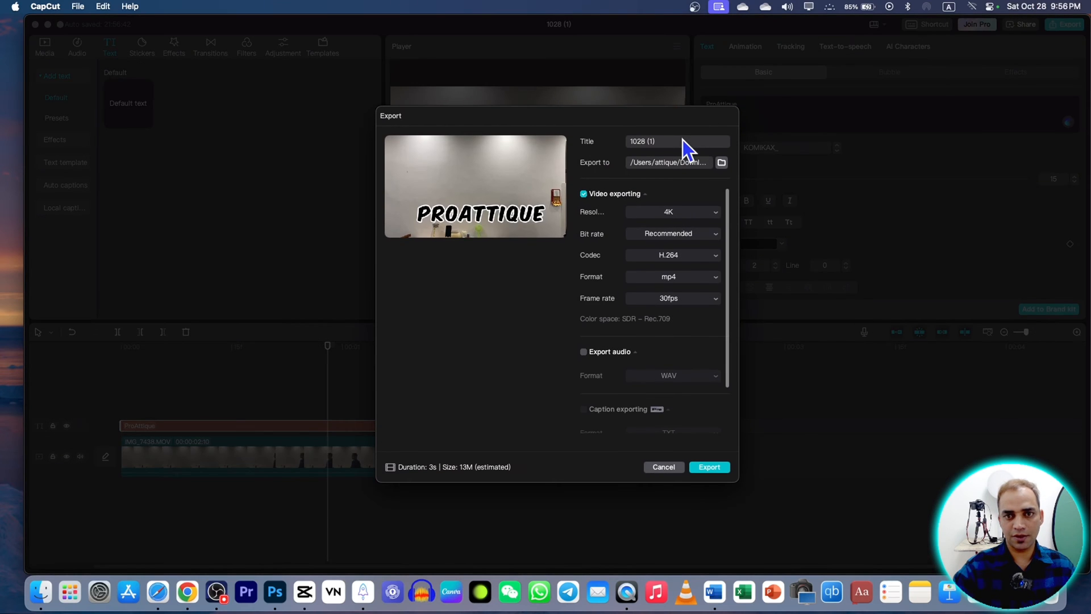
pyautogui.click(662, 467)
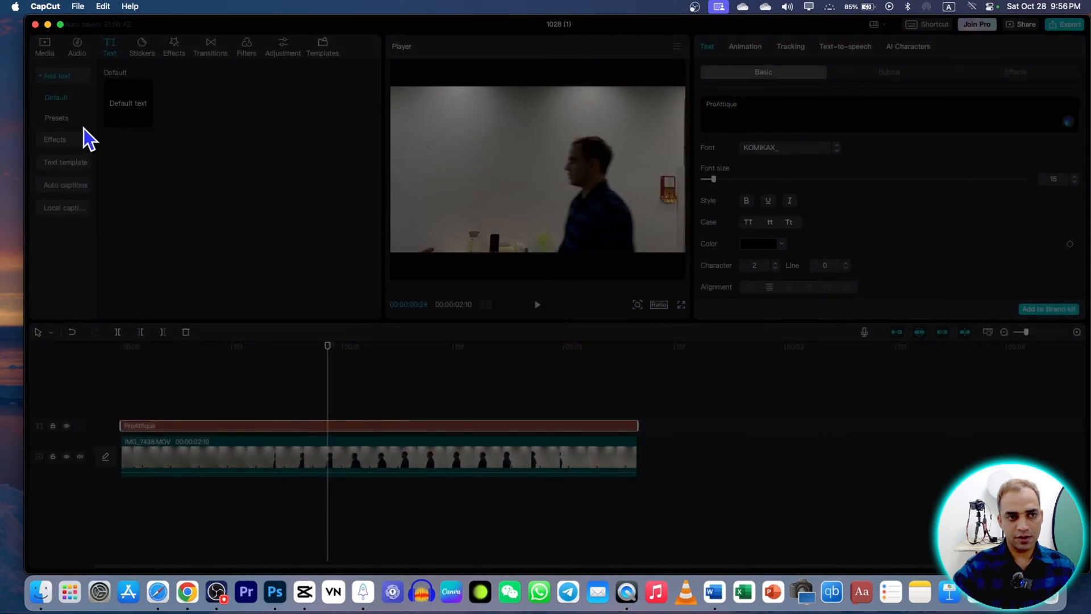
pyautogui.click(43, 46)
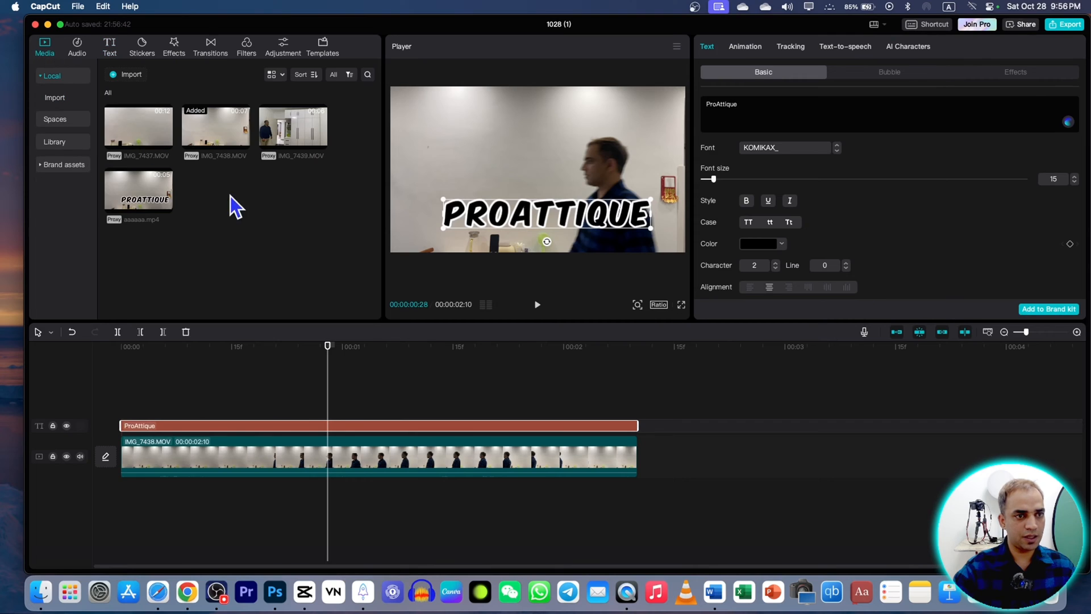
pyautogui.click(131, 75)
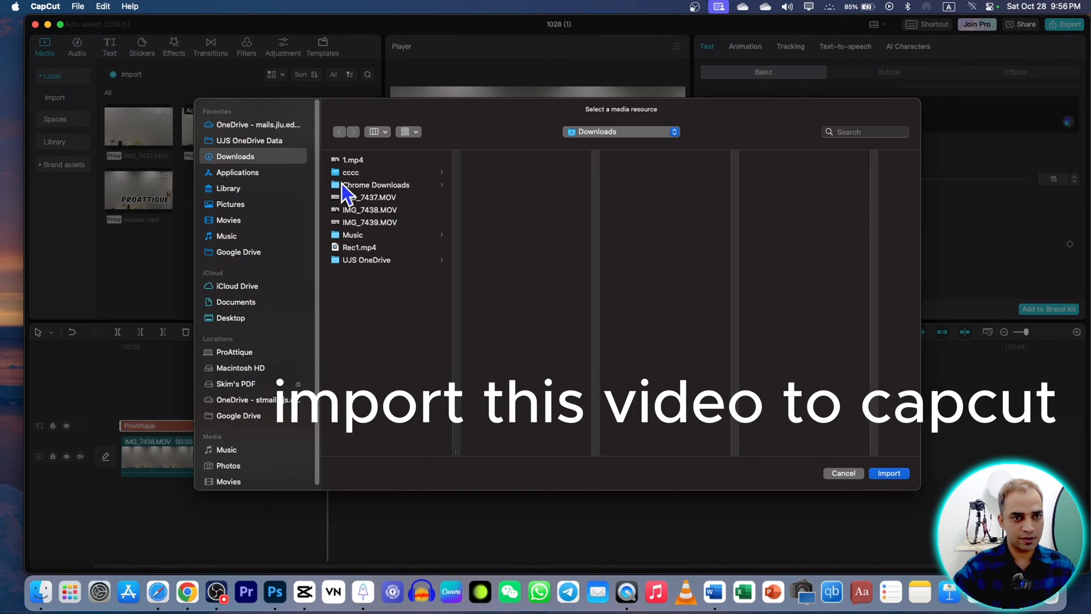
pyautogui.click(889, 473)
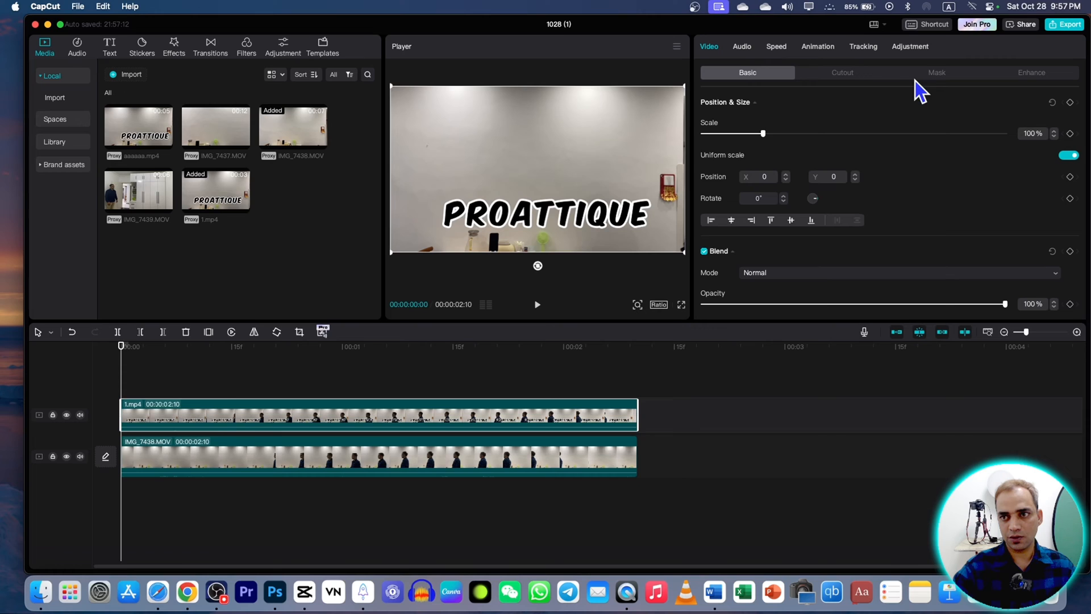
# - Apply a Split mask to 1.mp4 and keyframe its position and rotation
pyautogui.click(937, 72)
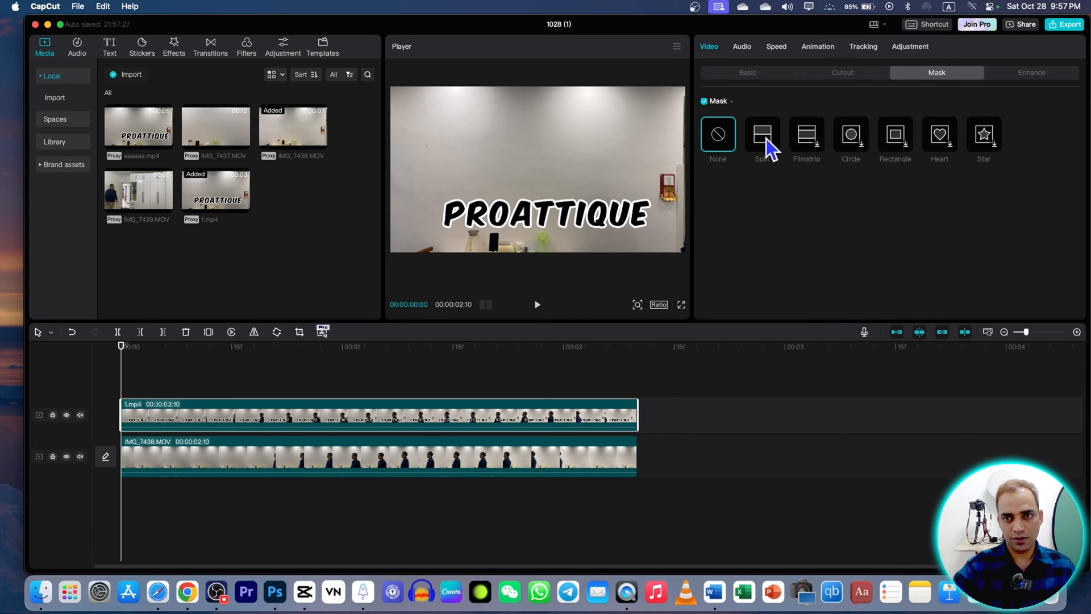
pyautogui.click(762, 133)
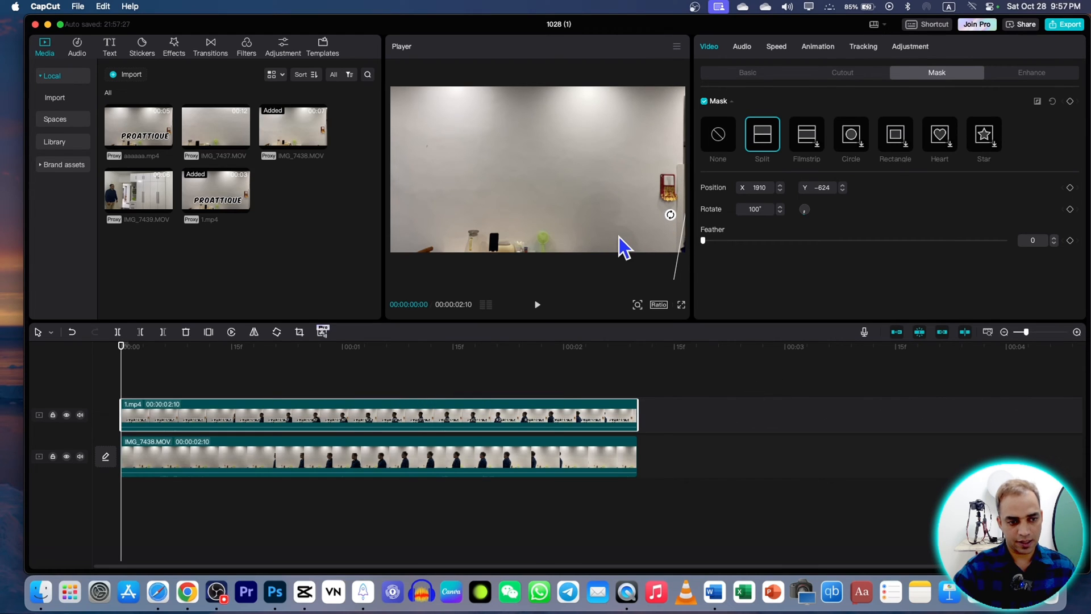
pyautogui.click(1070, 101)
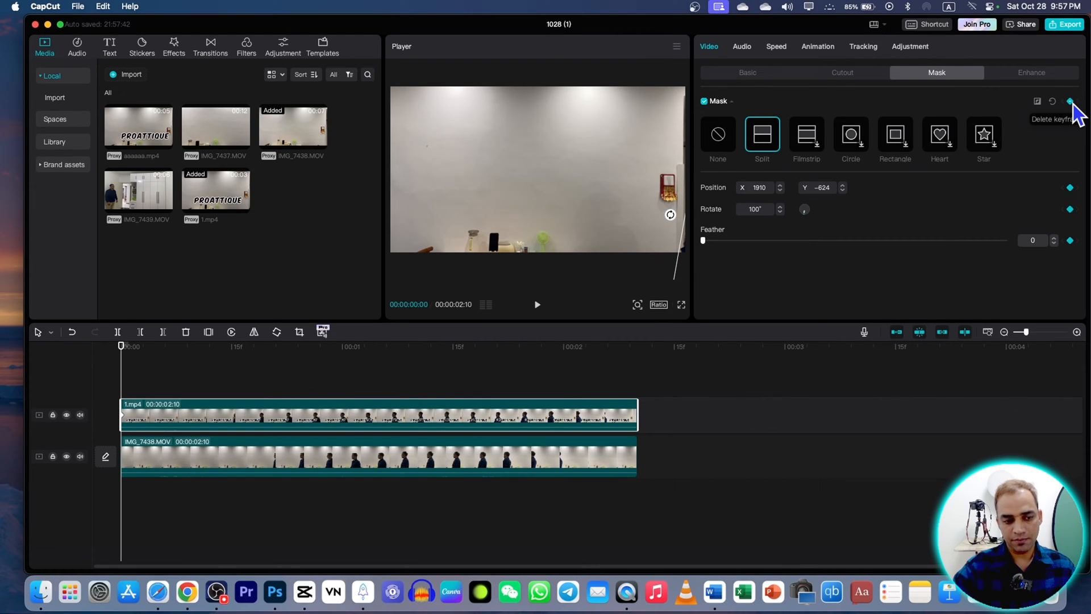
pyautogui.click(1070, 101)
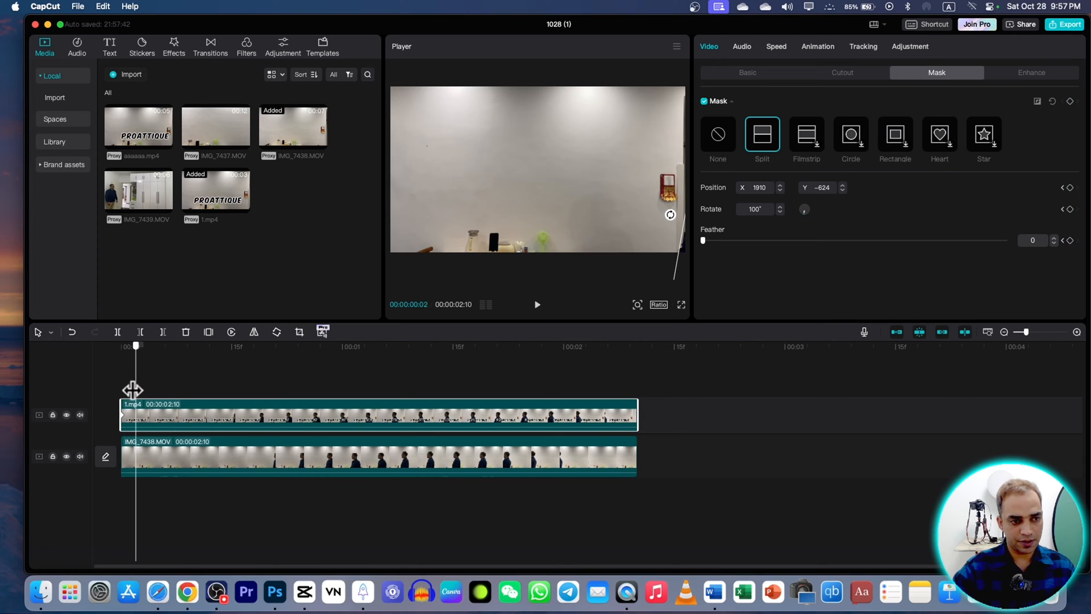
pyautogui.moveTo(680, 240)
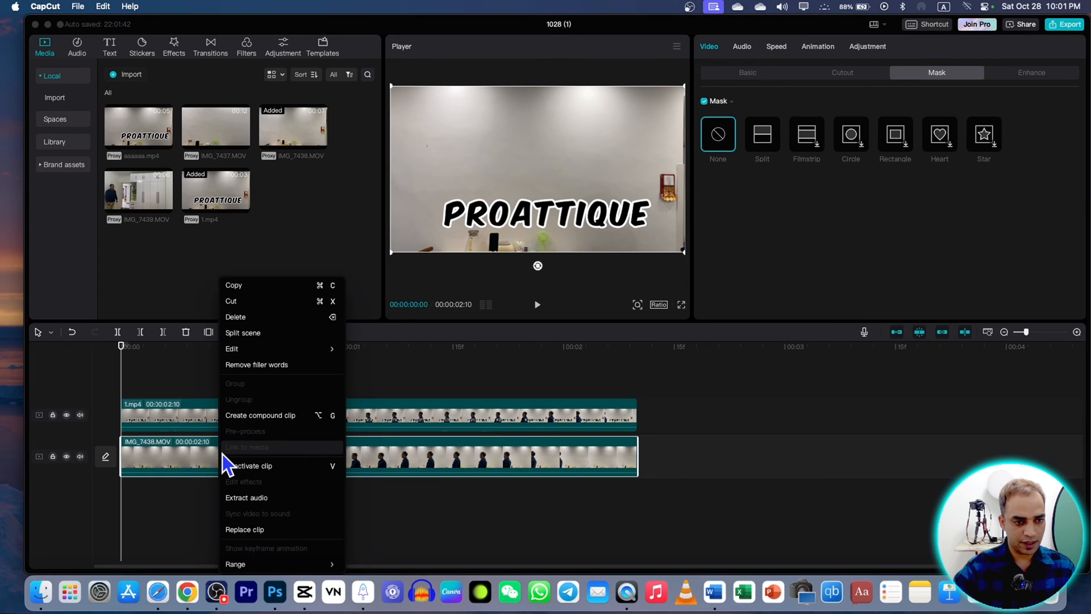
pyautogui.moveTo(239, 302)
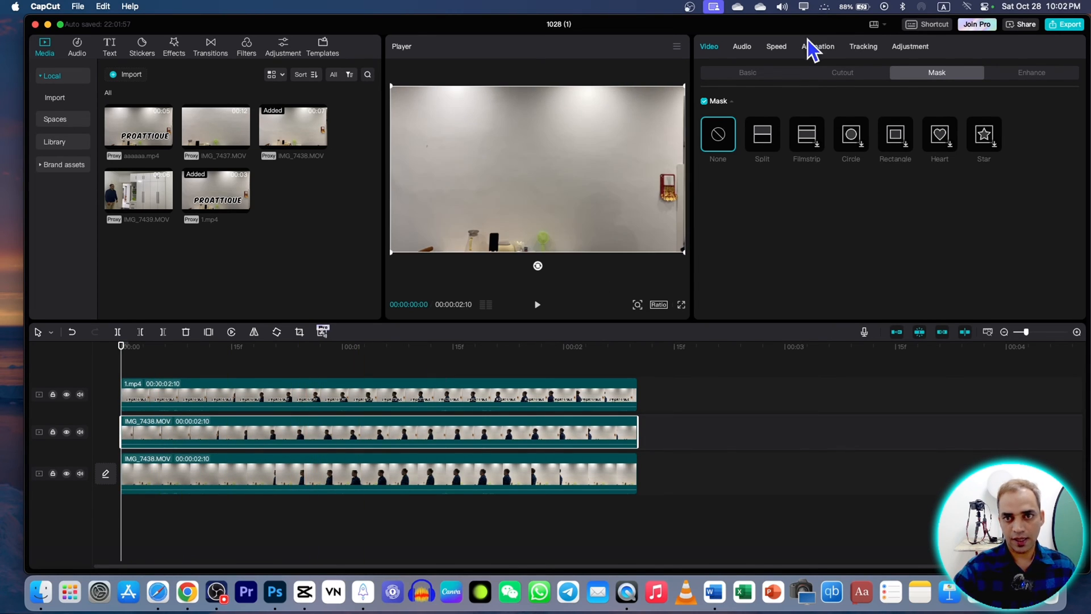
# - Enable Auto cutout on the duplicate clip, then return to start and select 1.mp4
pyautogui.click(747, 72)
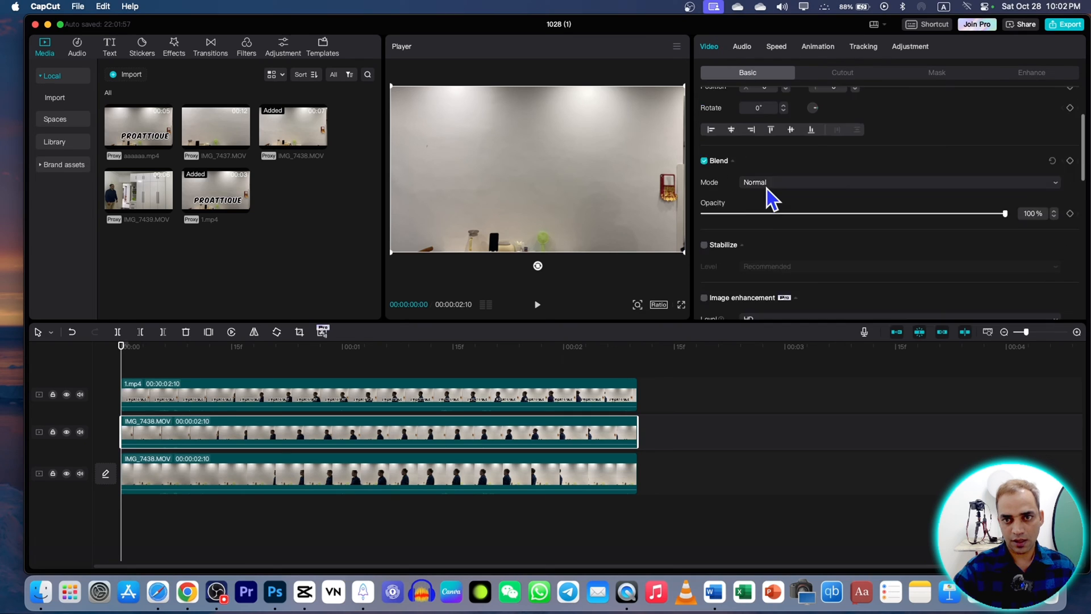
pyautogui.click(842, 72)
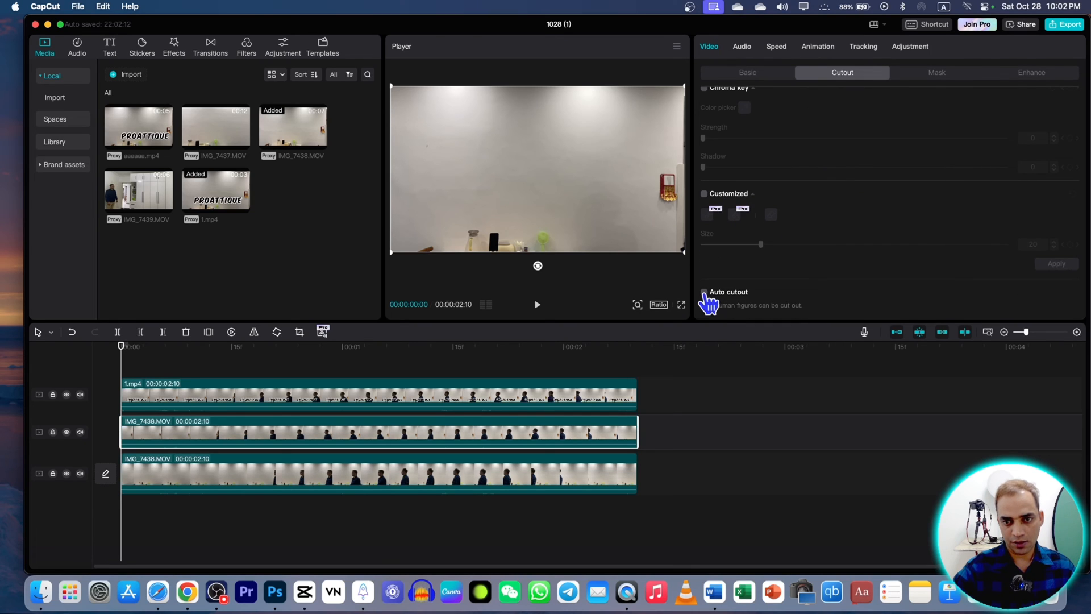
pyautogui.click(703, 292)
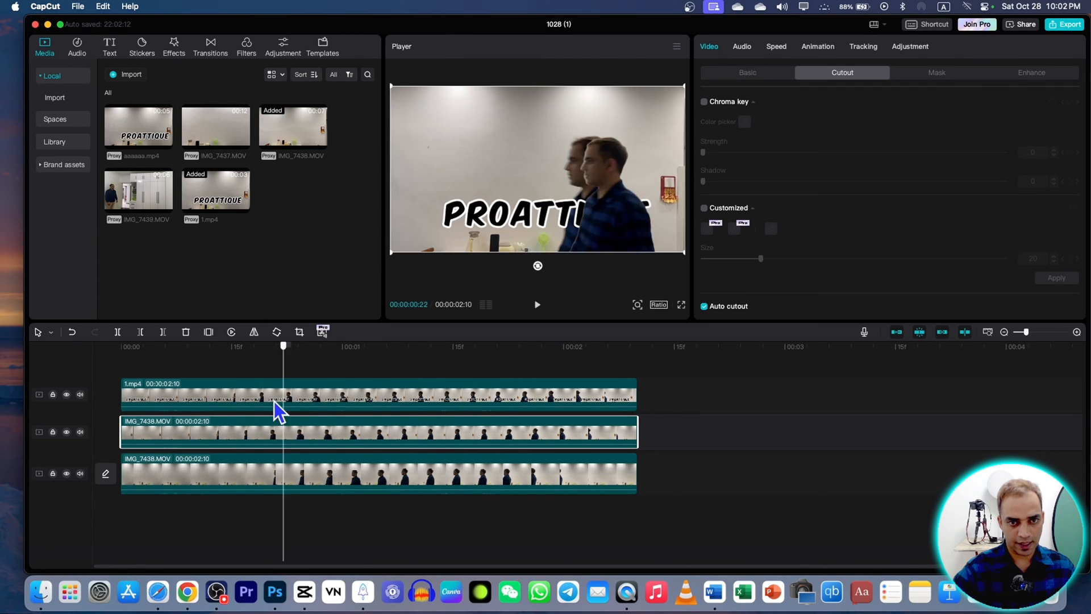
pyautogui.click(121, 346)
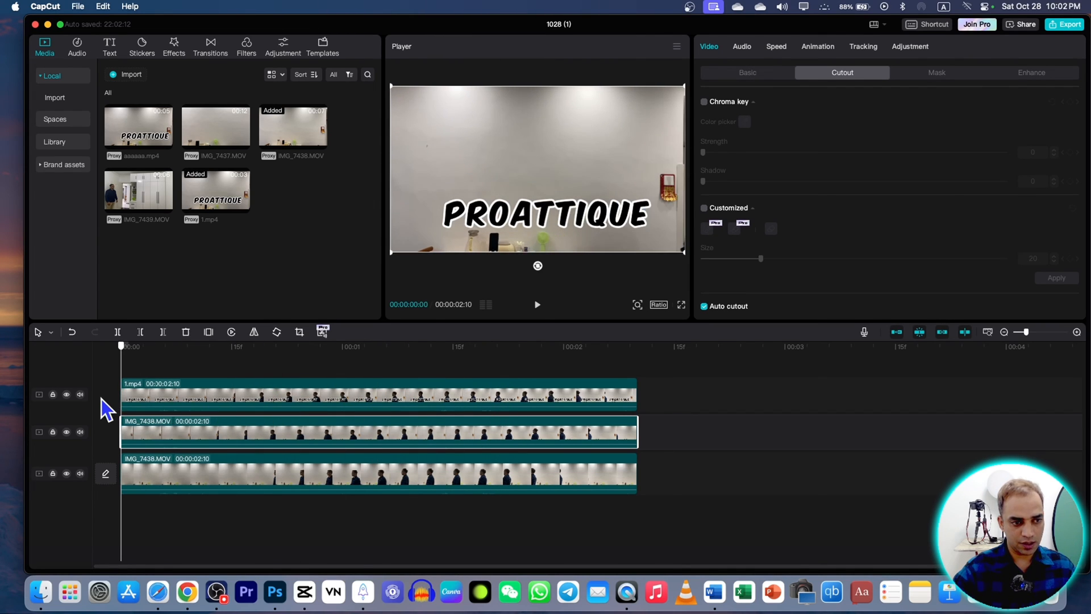
pyautogui.click(376, 393)
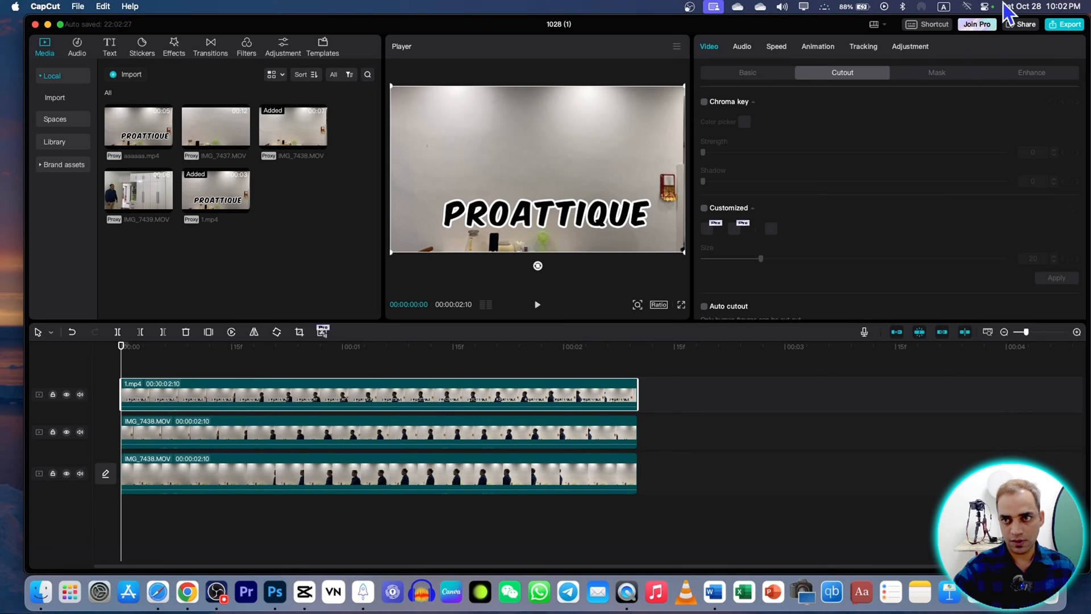
# - Keyframe a Split mask on 1.mp4, rotated 86°, then preview full screen
pyautogui.click(937, 72)
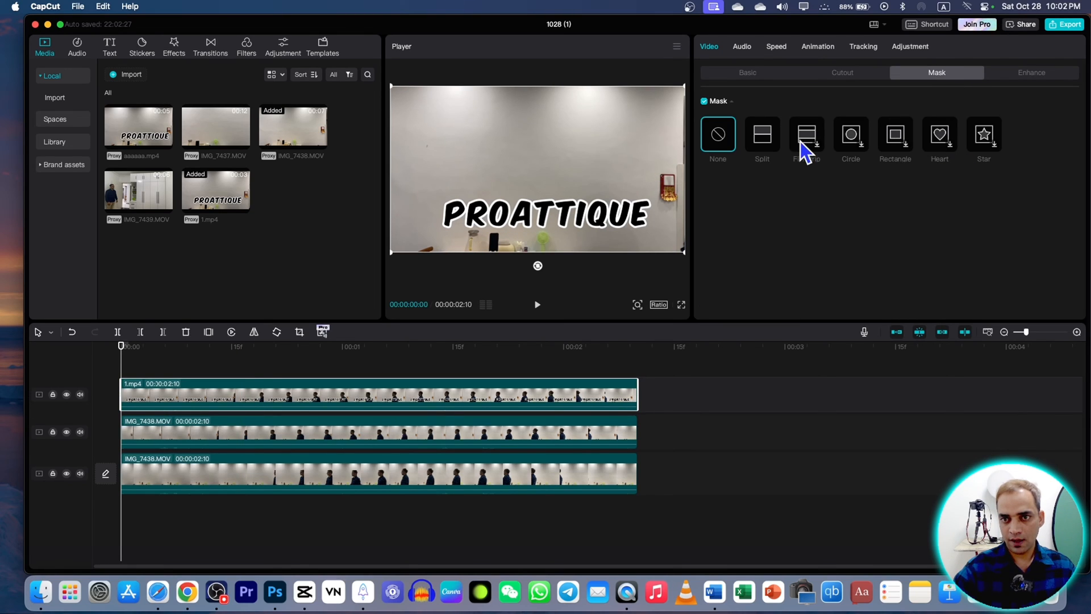
pyautogui.click(761, 134)
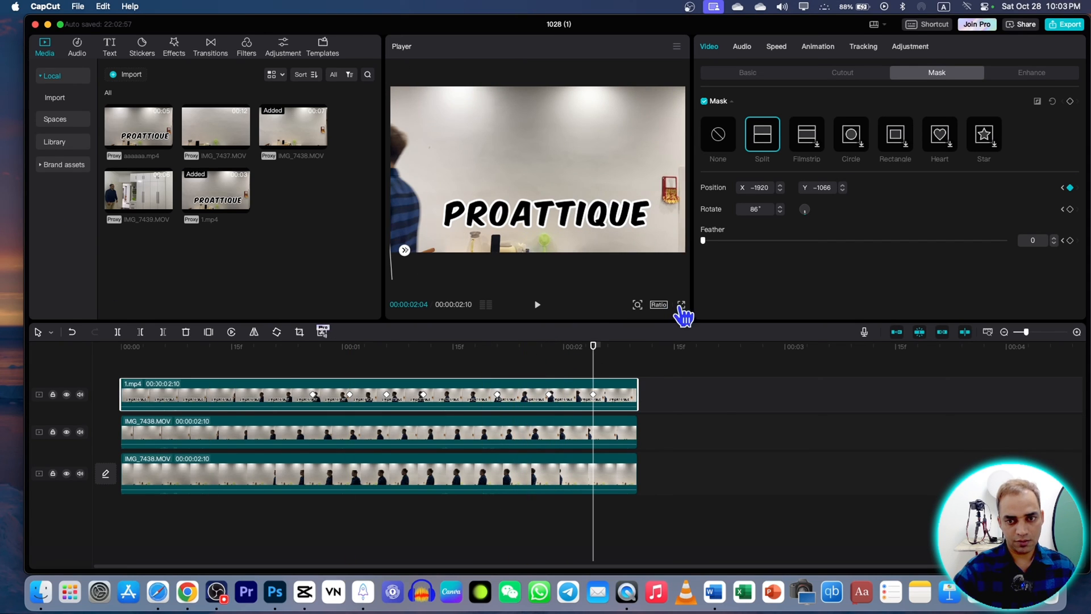
pyautogui.click(681, 304)
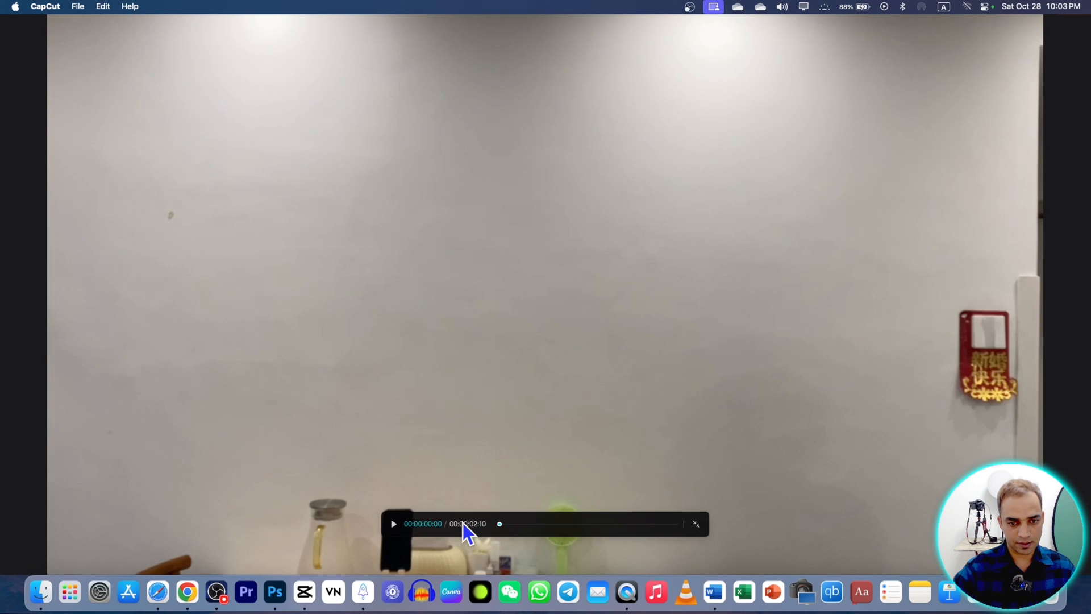
# - Exit the full-screen preview and open the 4K H.264 30fps export settings
pyautogui.click(393, 523)
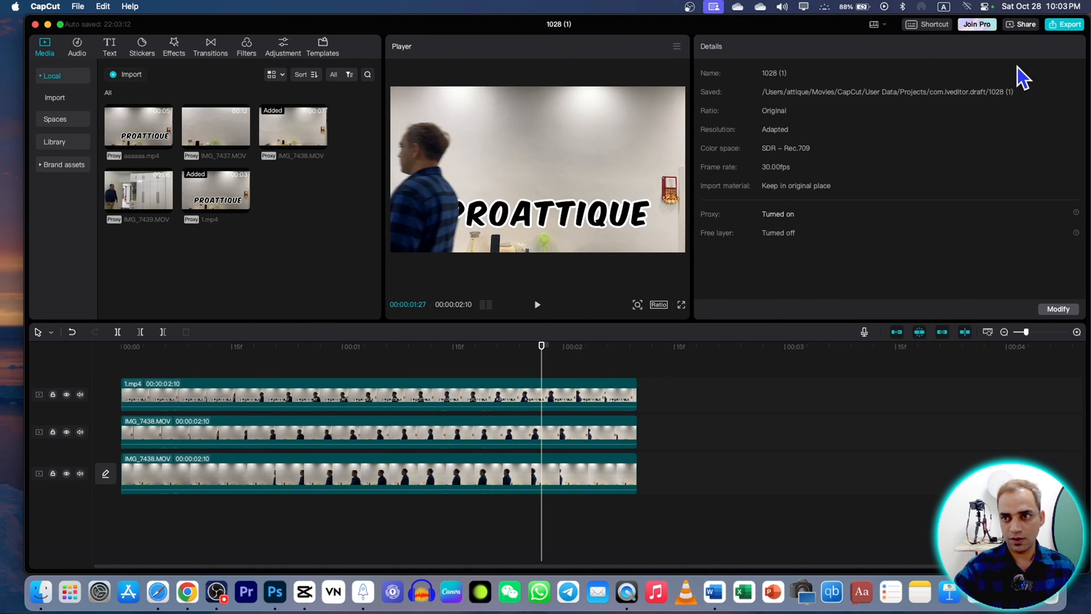
pyautogui.click(1064, 24)
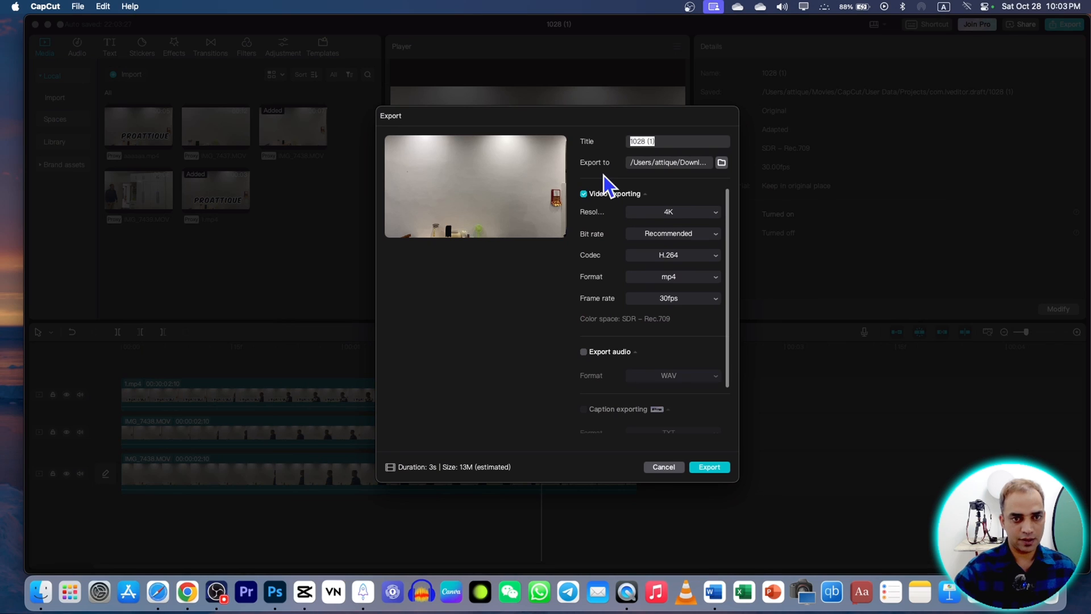